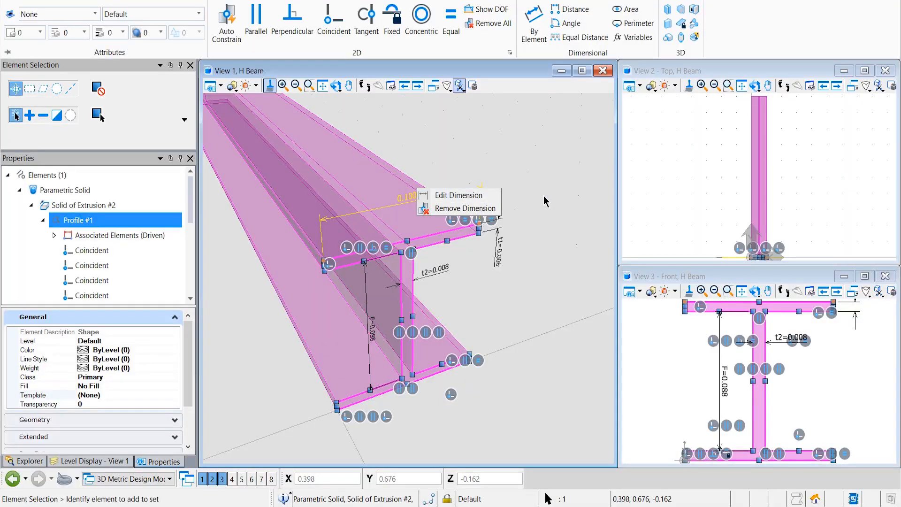
Tie the 0.100 flange width dimension to variable H and set thickness t1 to 0.008.
{"action": "left_click", "coordinate": [453, 195]}
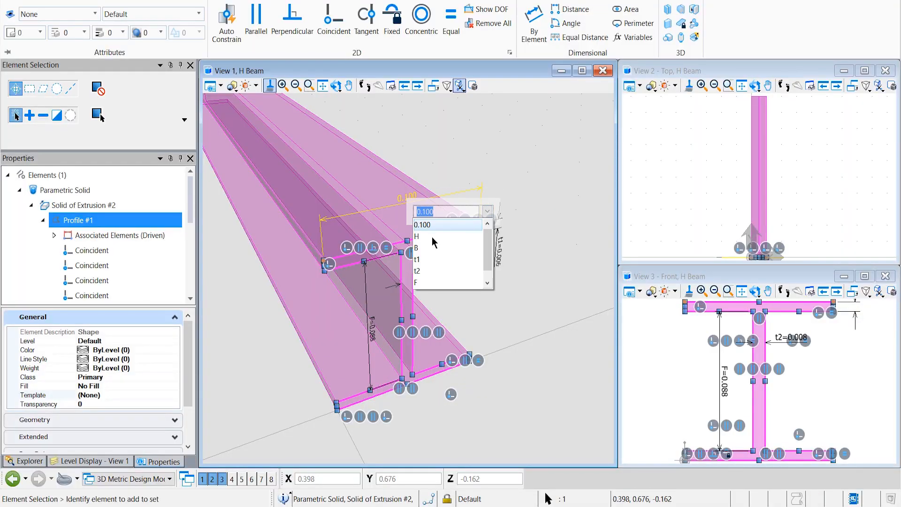
{"action": "left_click", "coordinate": [417, 237]}
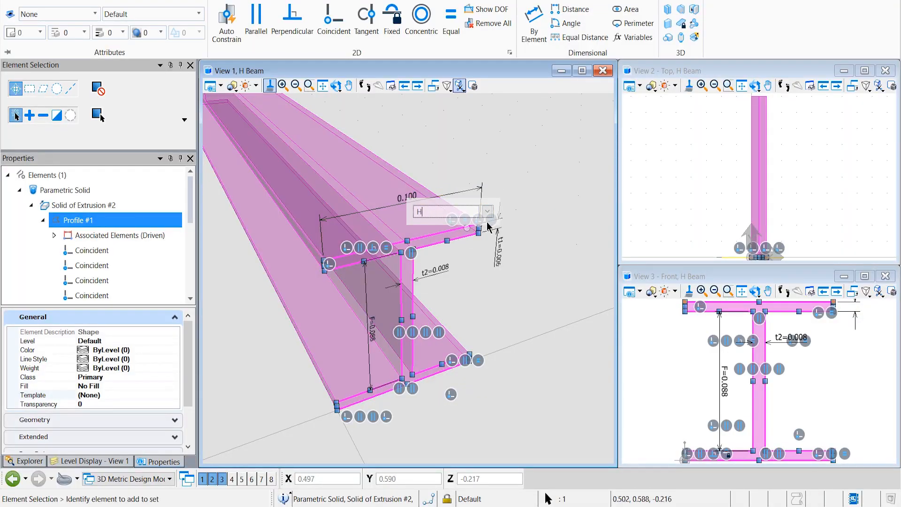
{"action": "left_click", "coordinate": [634, 36]}
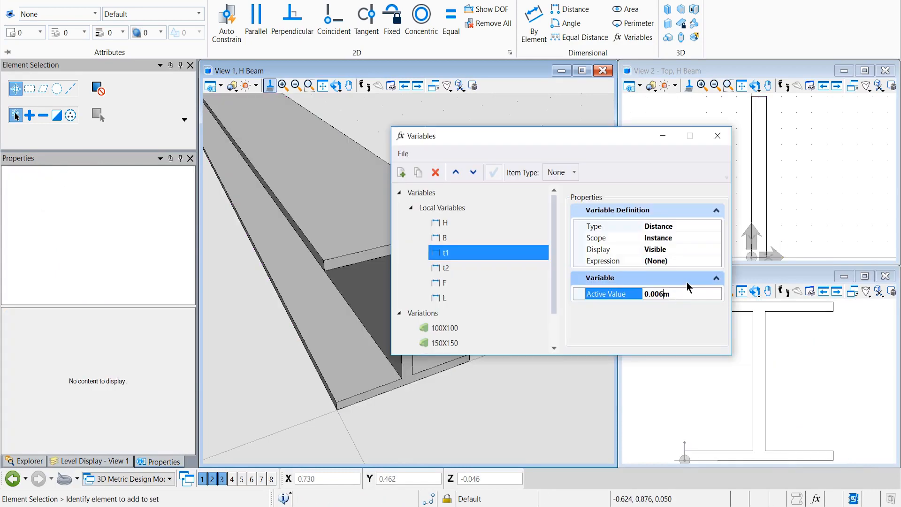
{"action": "type", "text": "0.008"}
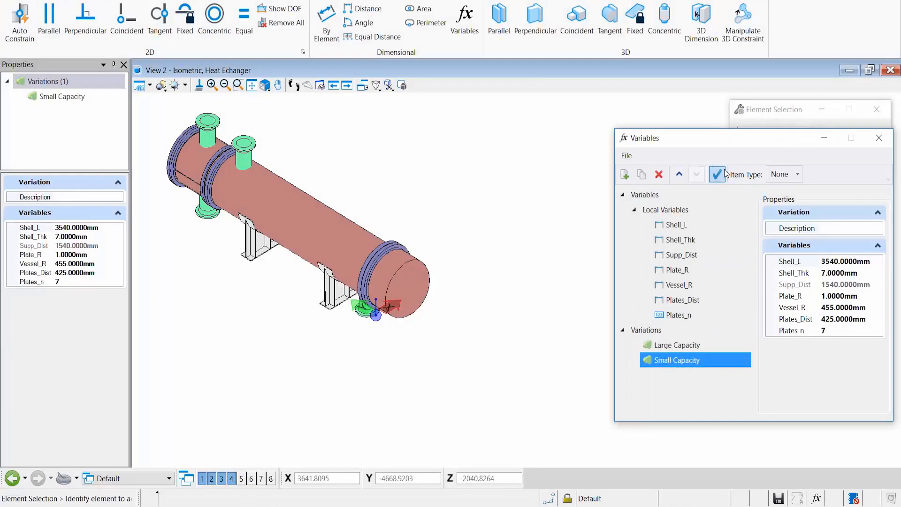
Set the Shell_L shell length variable's active value to 4540 mm.
{"action": "left_click", "coordinate": [678, 224]}
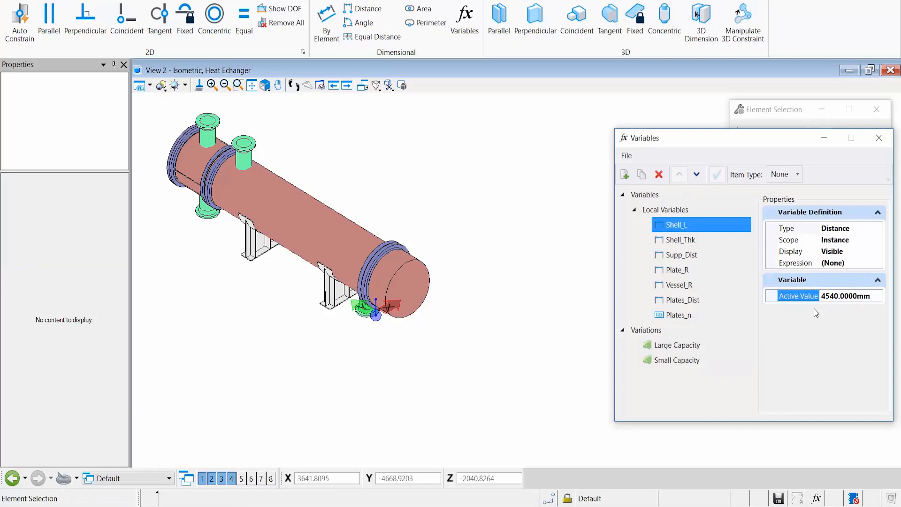
{"action": "left_click", "coordinate": [716, 175]}
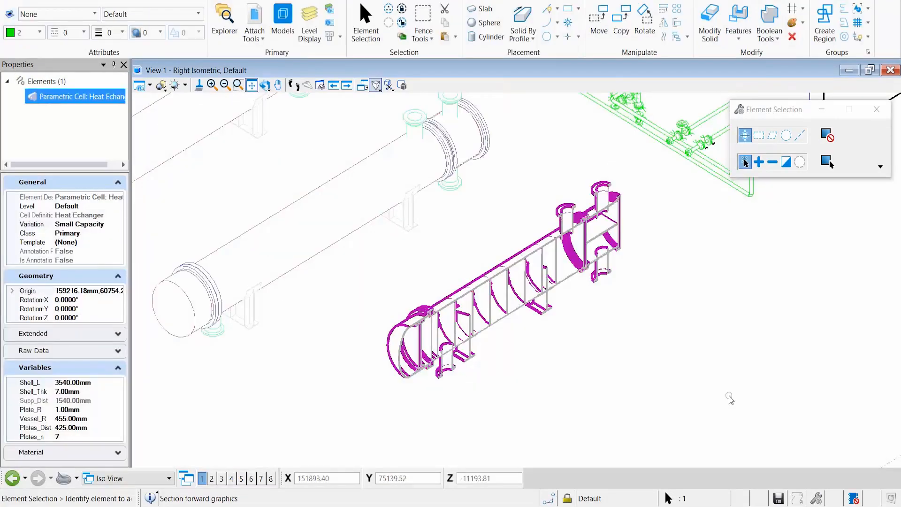
Show the plant model in Right Isometric with the heat exchanger cell sectioned to reveal its plates.
{"action": "left_click", "coordinate": [117, 224]}
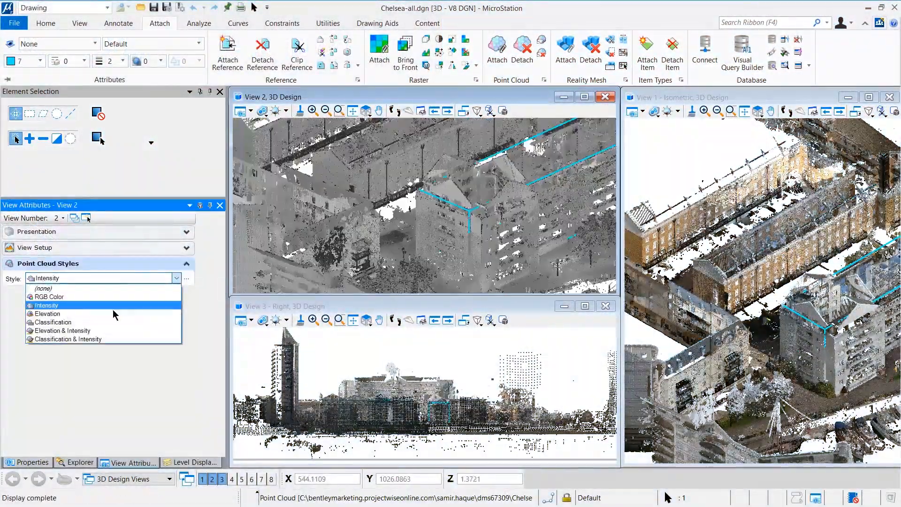
Set View 2's point cloud style to Intensity in View Attributes.
{"action": "left_click", "coordinate": [50, 314]}
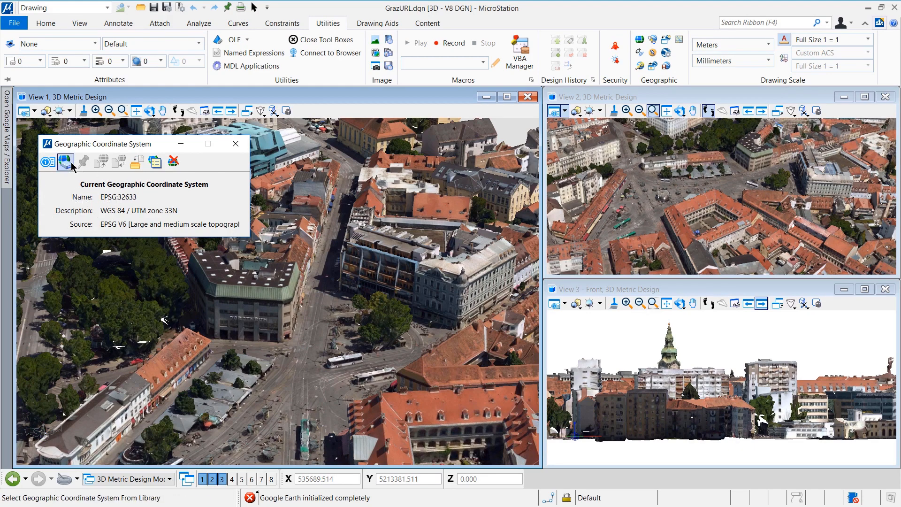
Show the Graz mesh's EPSG:32633 UTM zone 33N coordinate system and start locating a Google Maps point.
{"action": "left_click", "coordinate": [65, 161]}
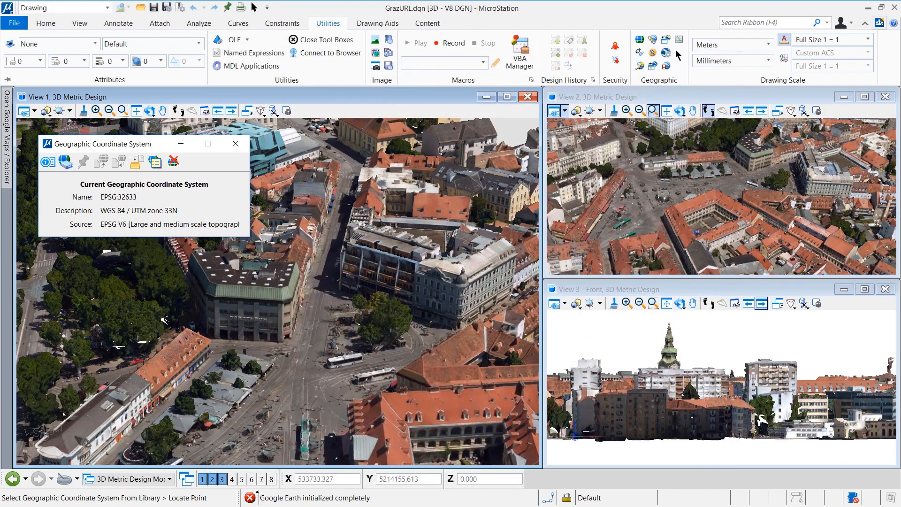
{"action": "left_click", "coordinate": [679, 40]}
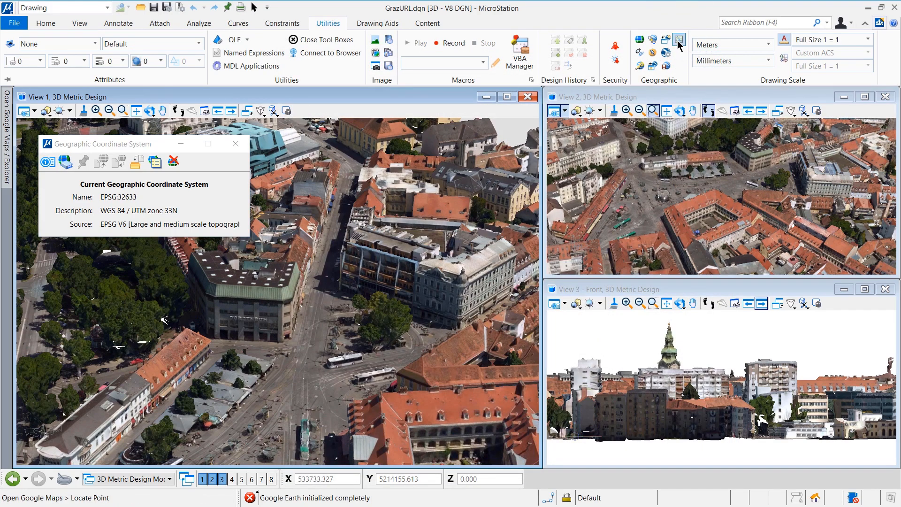